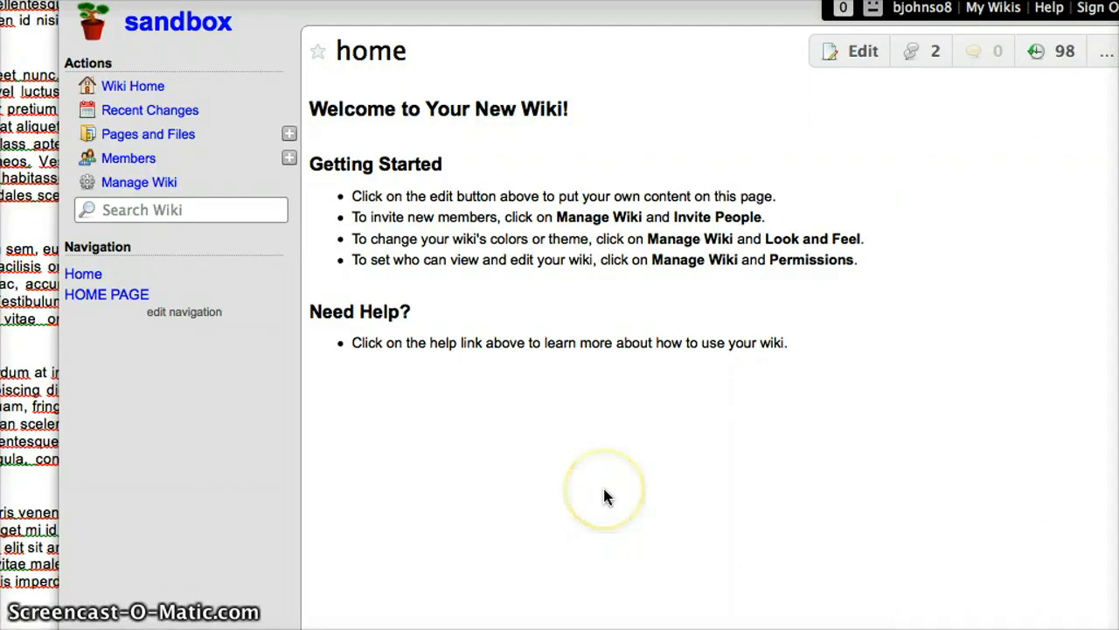
{"action": "mouse_move", "coordinate": [193, 254]}
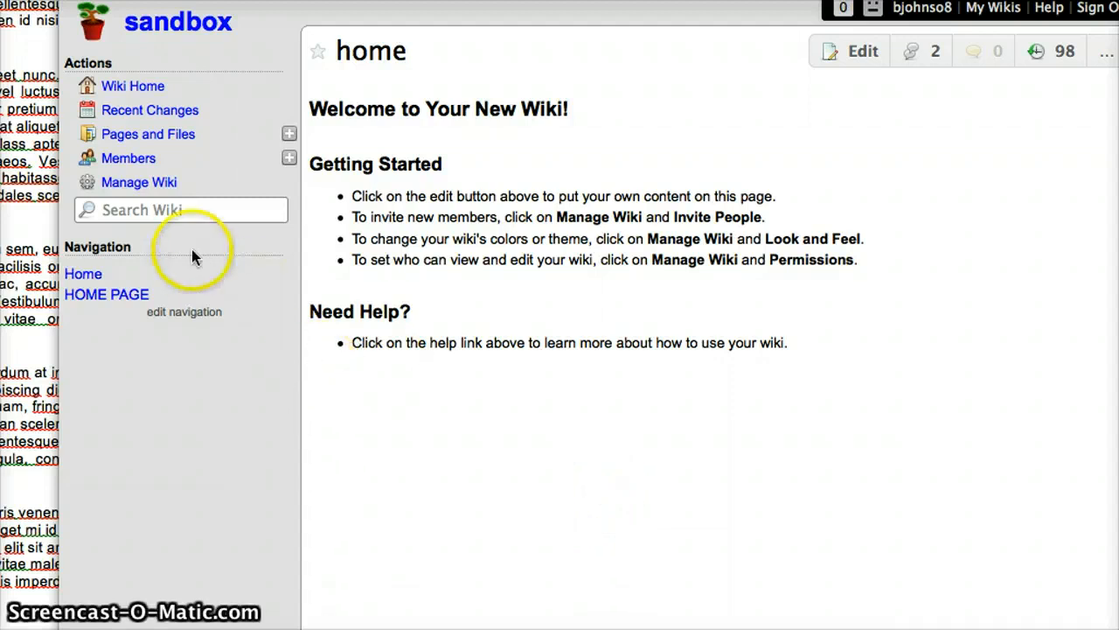
{"action": "mouse_move", "coordinate": [158, 297]}
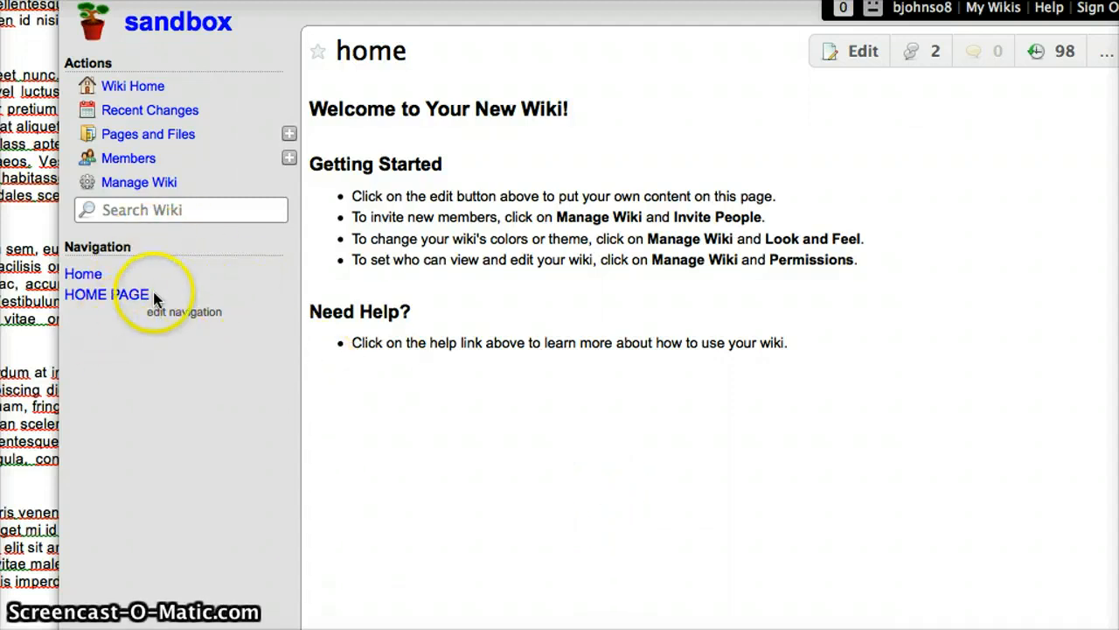
Open the HOME PAGE wiki page from the Navigation sidebar in the editor.
{"action": "left_click", "coordinate": [106, 294]}
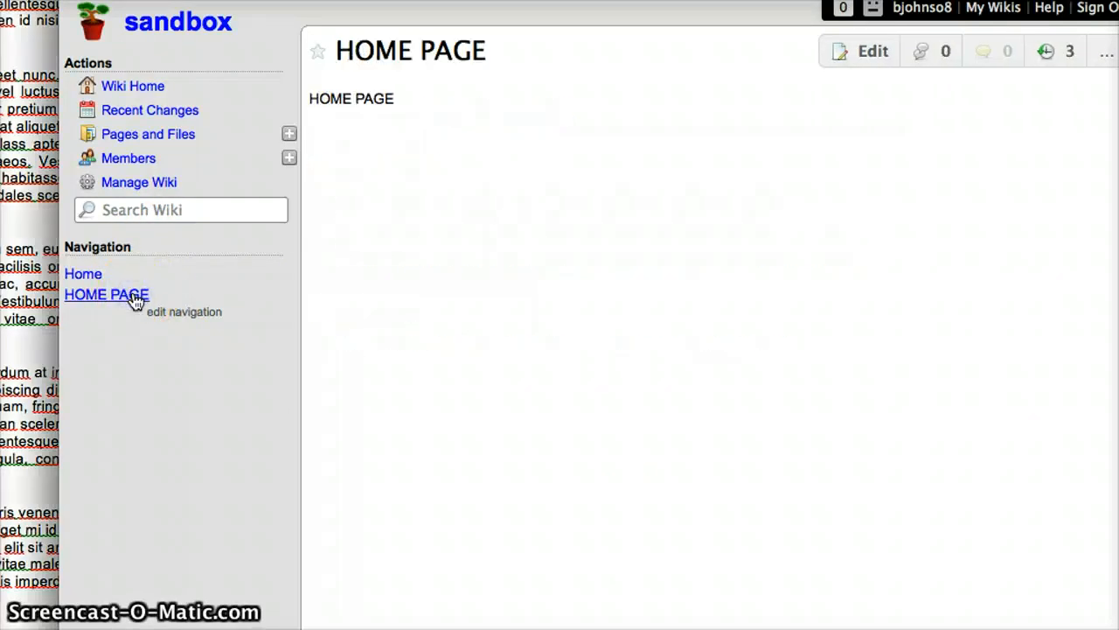
{"action": "mouse_move", "coordinate": [711, 214]}
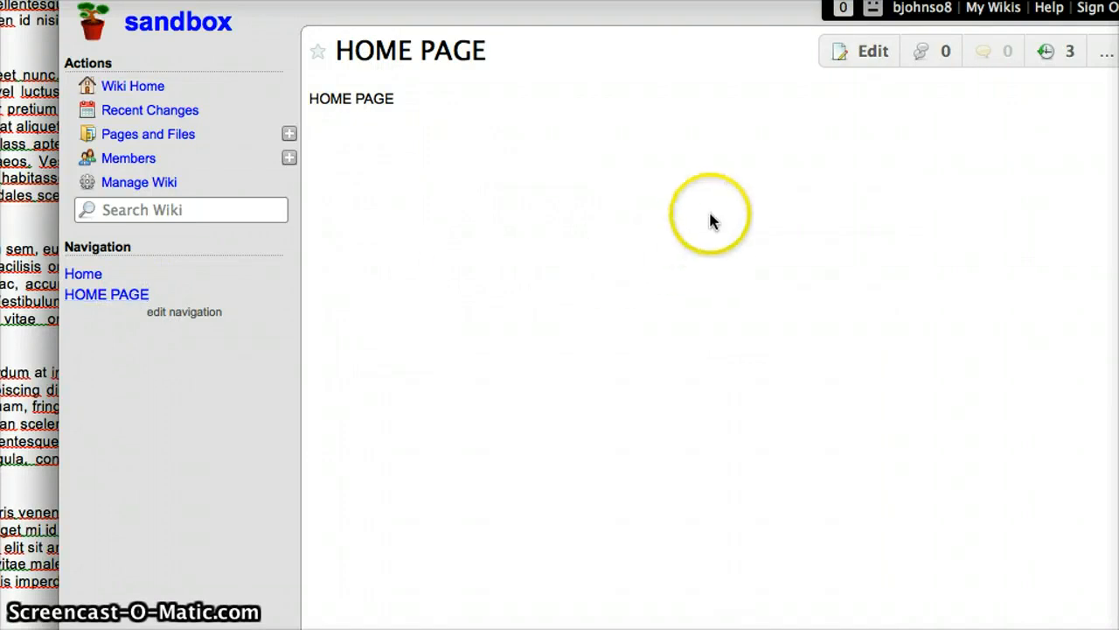
{"action": "left_click", "coordinate": [872, 51]}
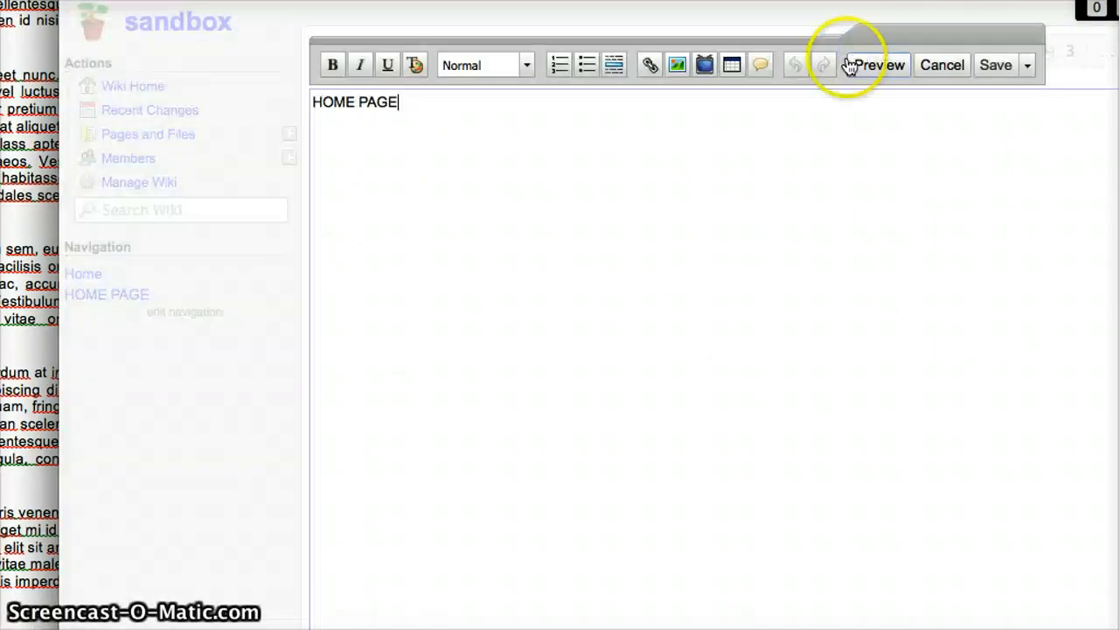
{"action": "mouse_move", "coordinate": [894, 113]}
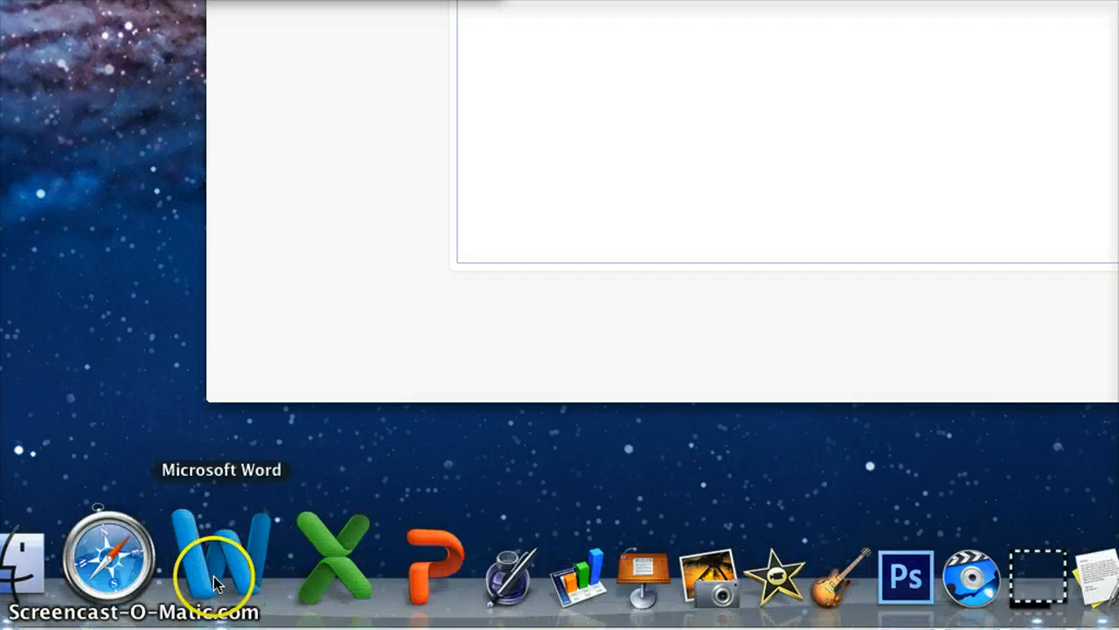
Launch Microsoft Word from the Dock and bring up its Open dialog.
{"action": "left_click", "coordinate": [215, 560]}
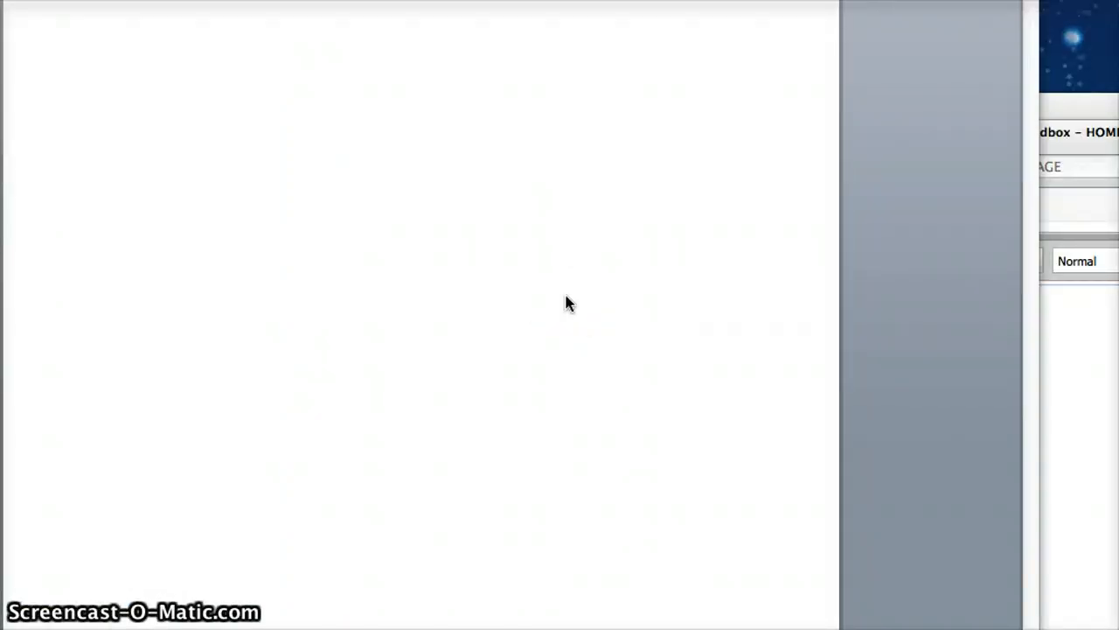
{"action": "left_click", "coordinate": [566, 296]}
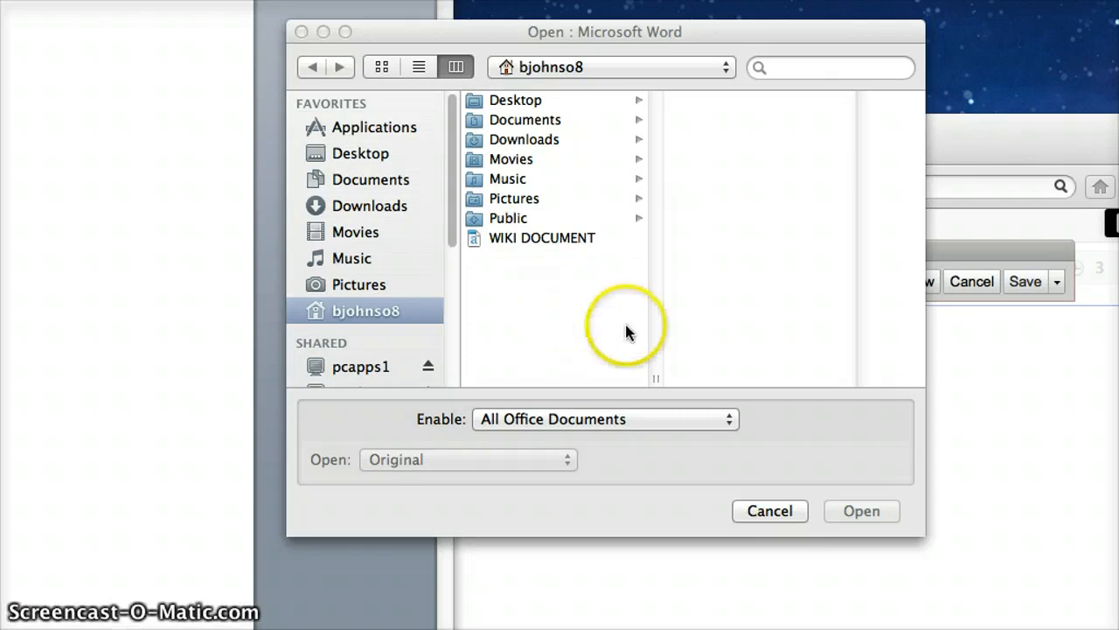
{"action": "mouse_move", "coordinate": [567, 246]}
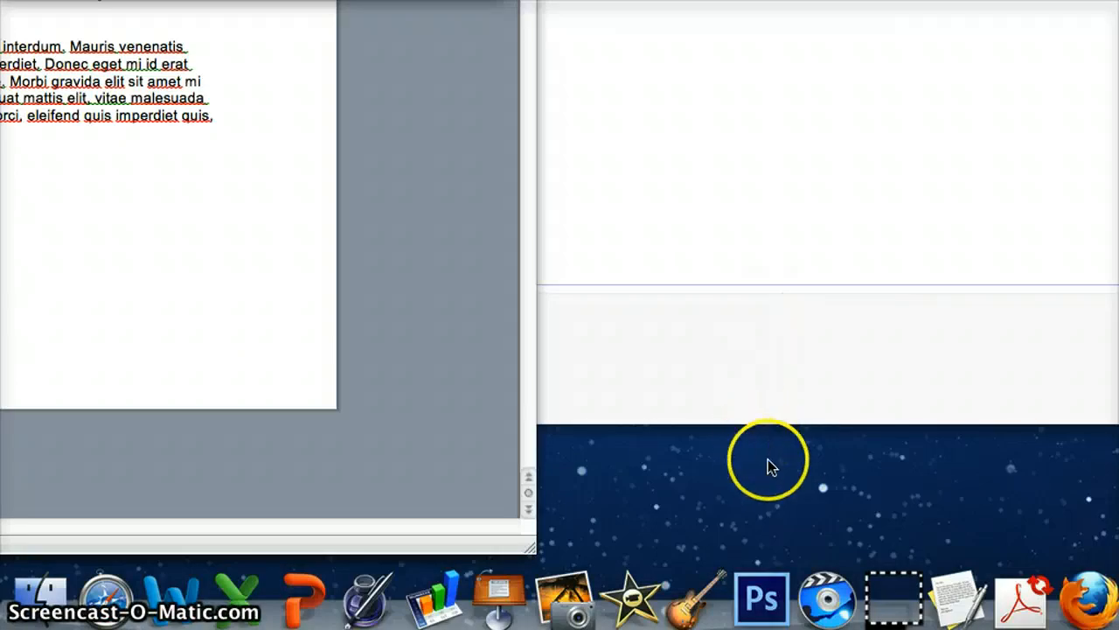
{"action": "mouse_move", "coordinate": [953, 581]}
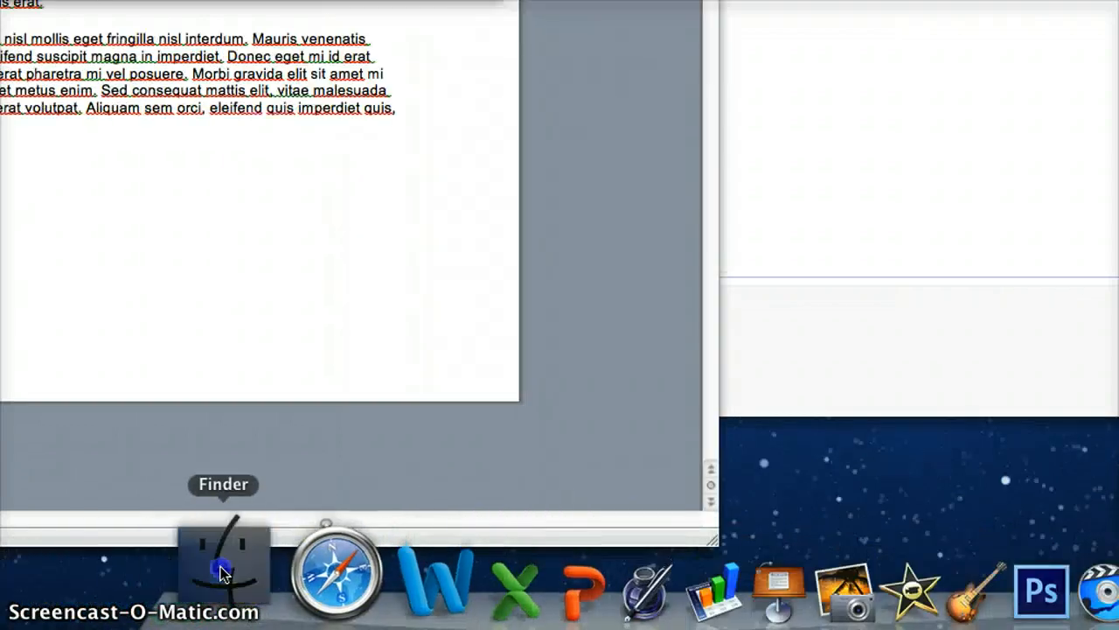
Search this Mac in Finder for TEXTEDIT and launch the TextEdit application.
{"action": "left_click", "coordinate": [223, 564]}
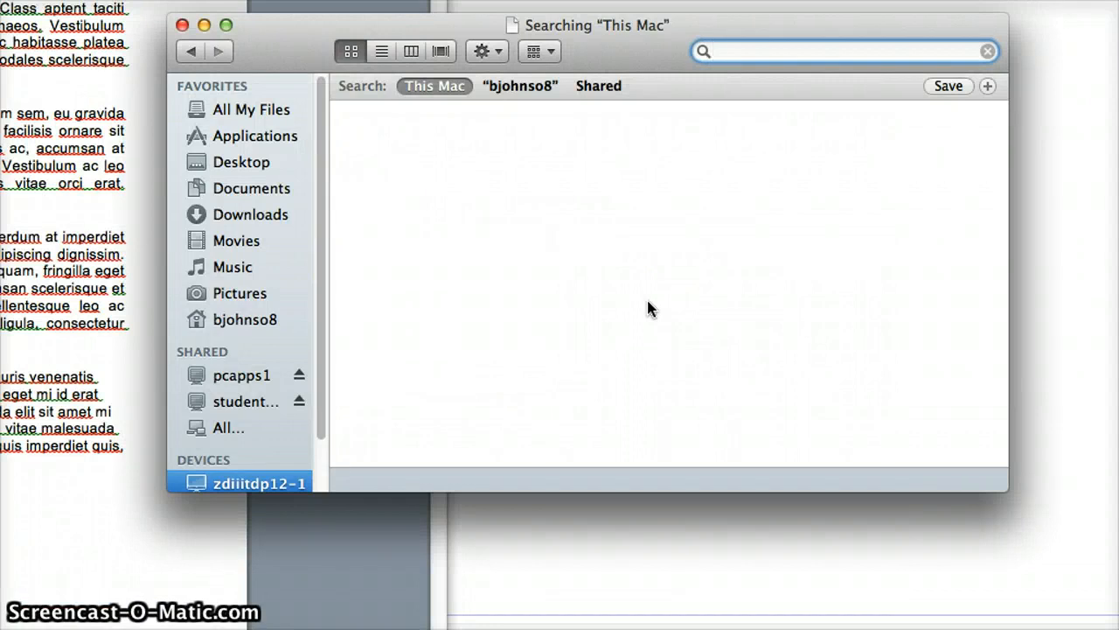
{"action": "type", "text": "TE"}
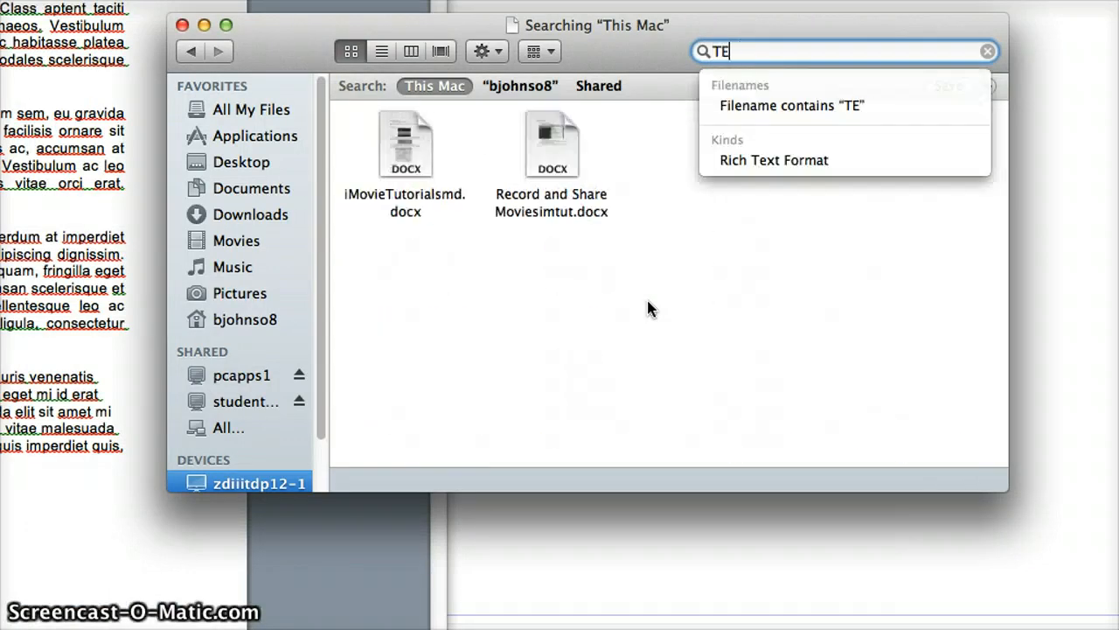
{"action": "type", "text": "XTEDIT"}
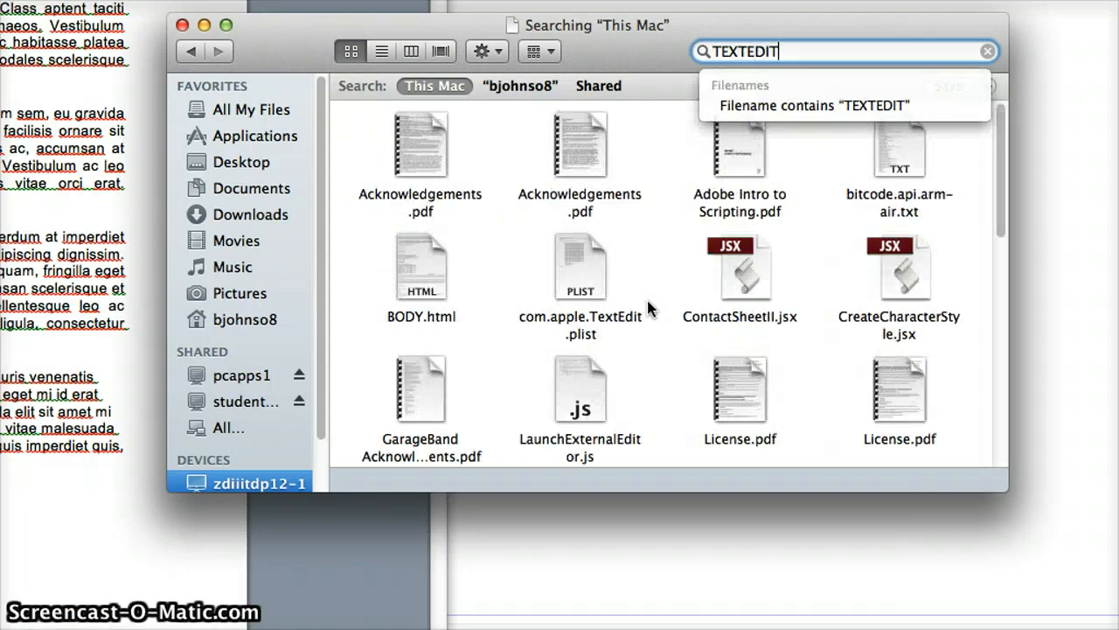
{"action": "scroll", "scroll_direction": "down", "scroll_amount": 3}
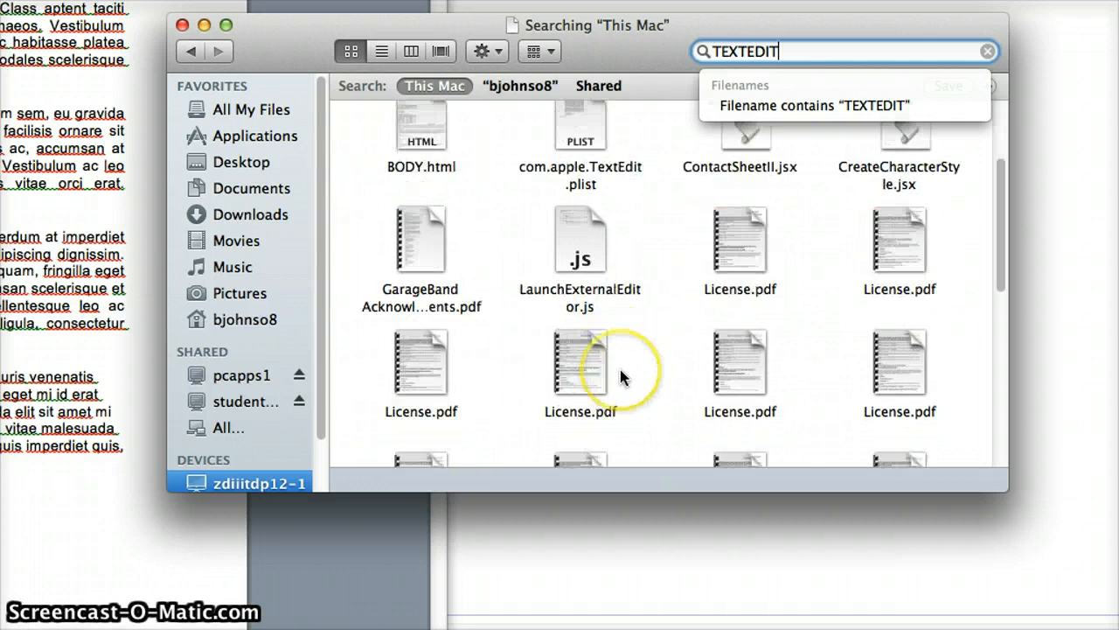
{"action": "scroll", "scroll_direction": "down", "scroll_amount": 3}
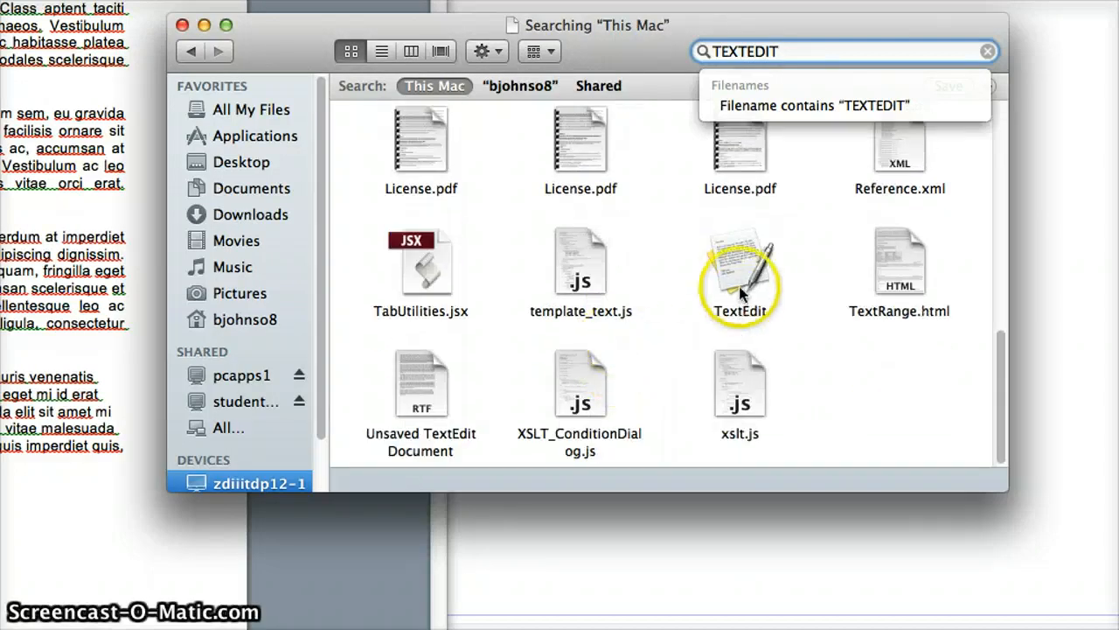
{"action": "double_click", "coordinate": [740, 262]}
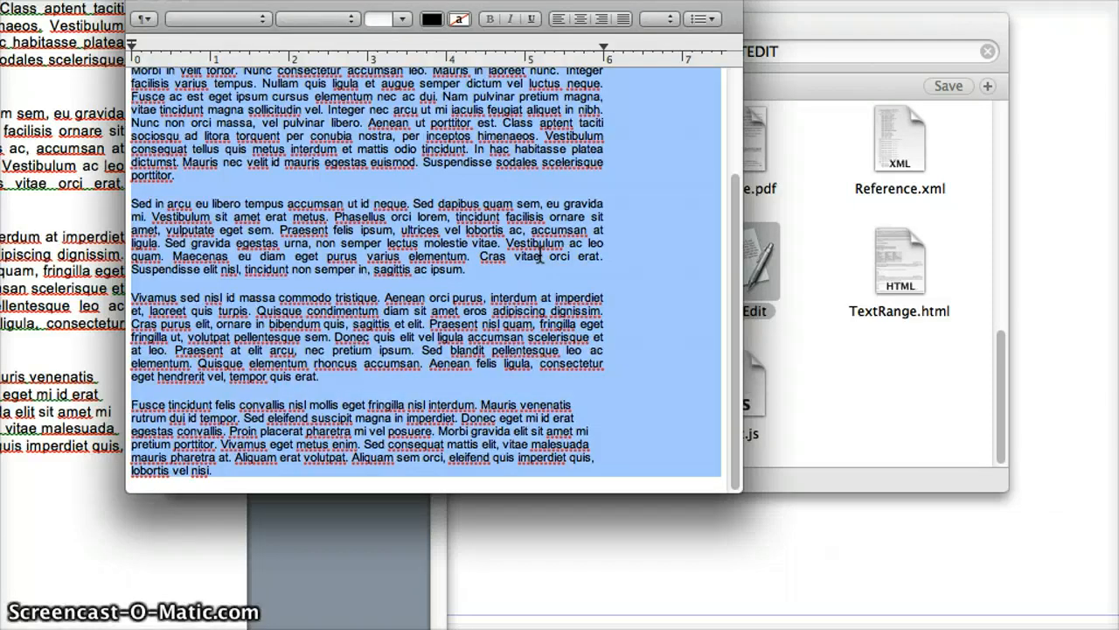
{"action": "mouse_move", "coordinate": [966, 376]}
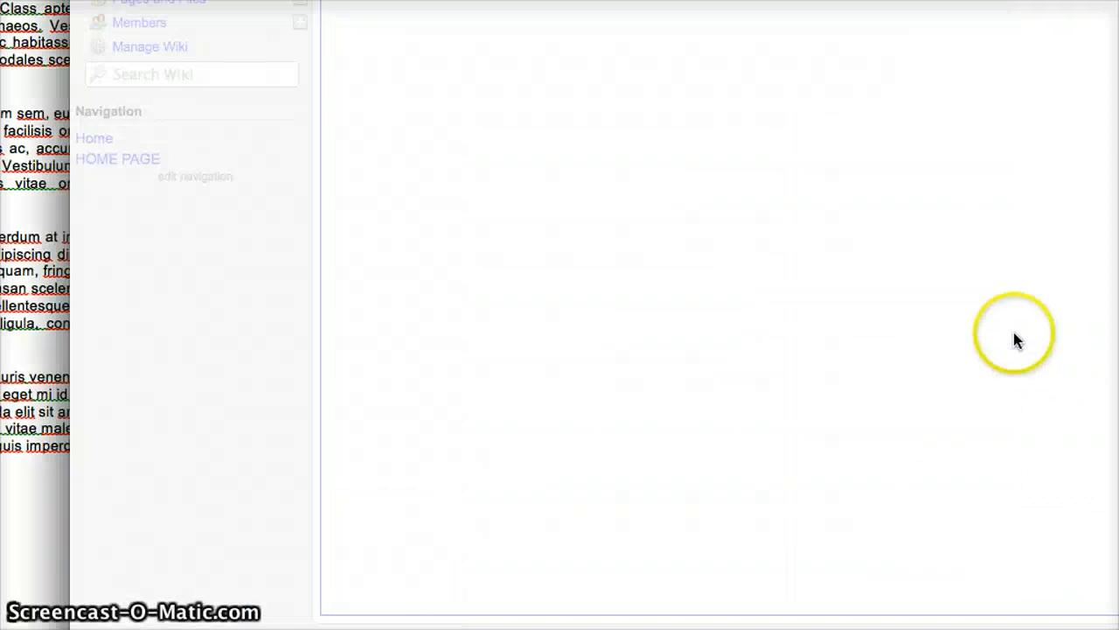
{"action": "mouse_move", "coordinate": [942, 323]}
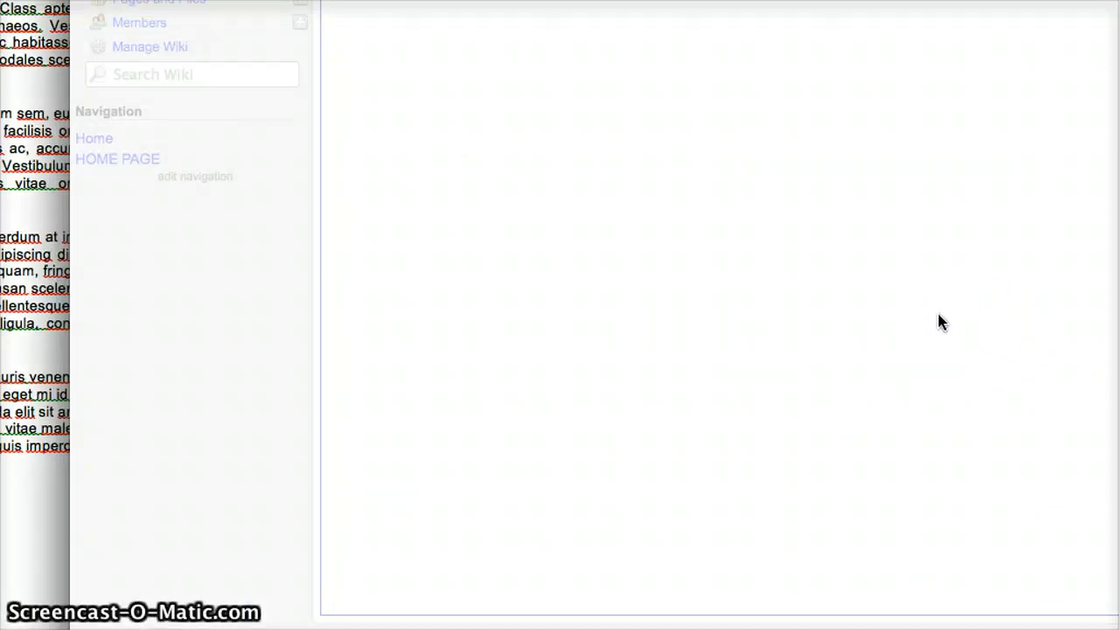
{"action": "mouse_move", "coordinate": [734, 503]}
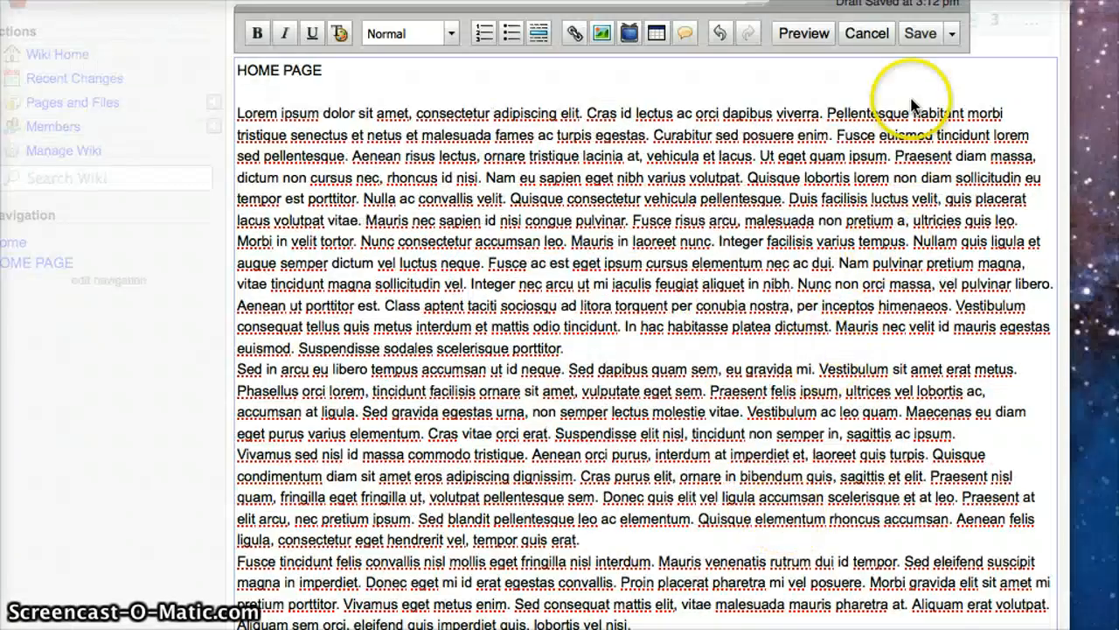
Save the HOME PAGE with the pasted lorem ipsum paragraphs below its title.
{"action": "left_click", "coordinate": [920, 33]}
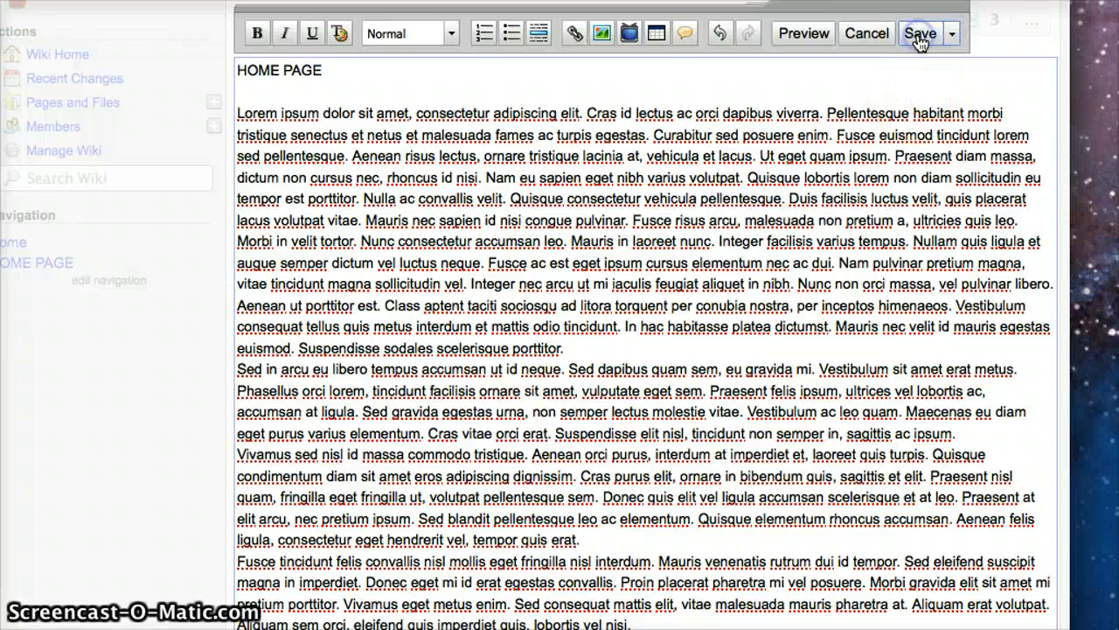
{"action": "left_click", "coordinate": [920, 33]}
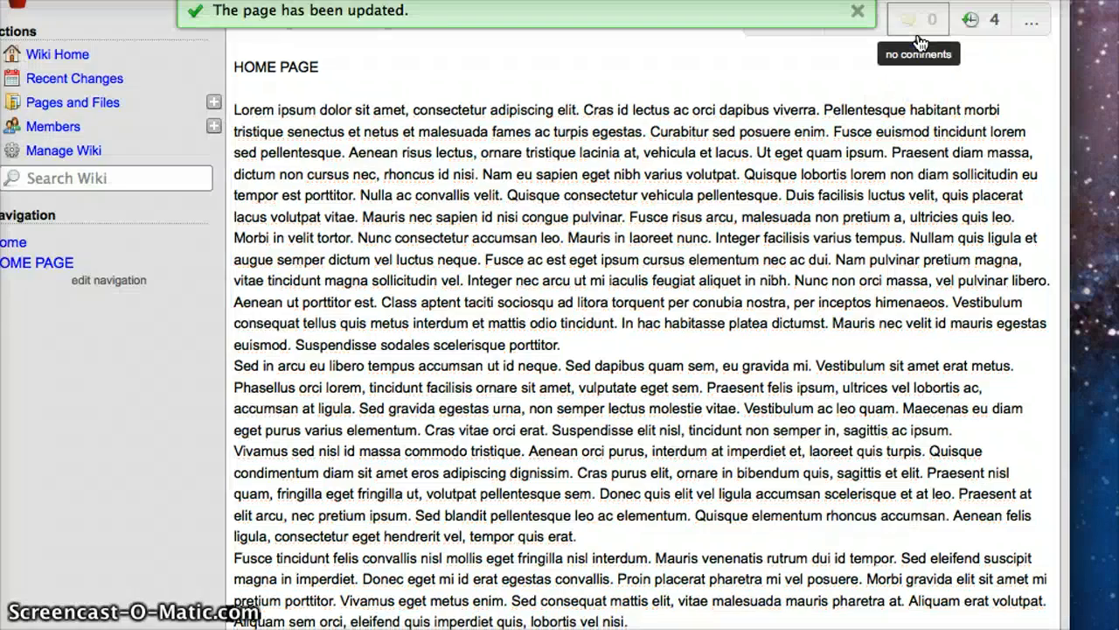
{"action": "mouse_move", "coordinate": [779, 249]}
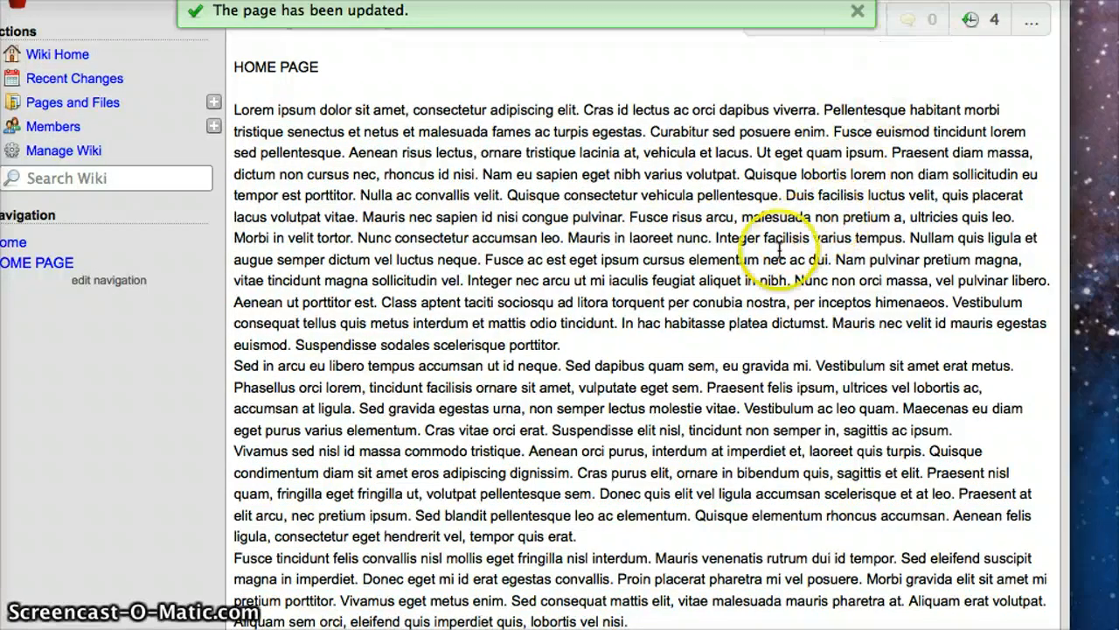